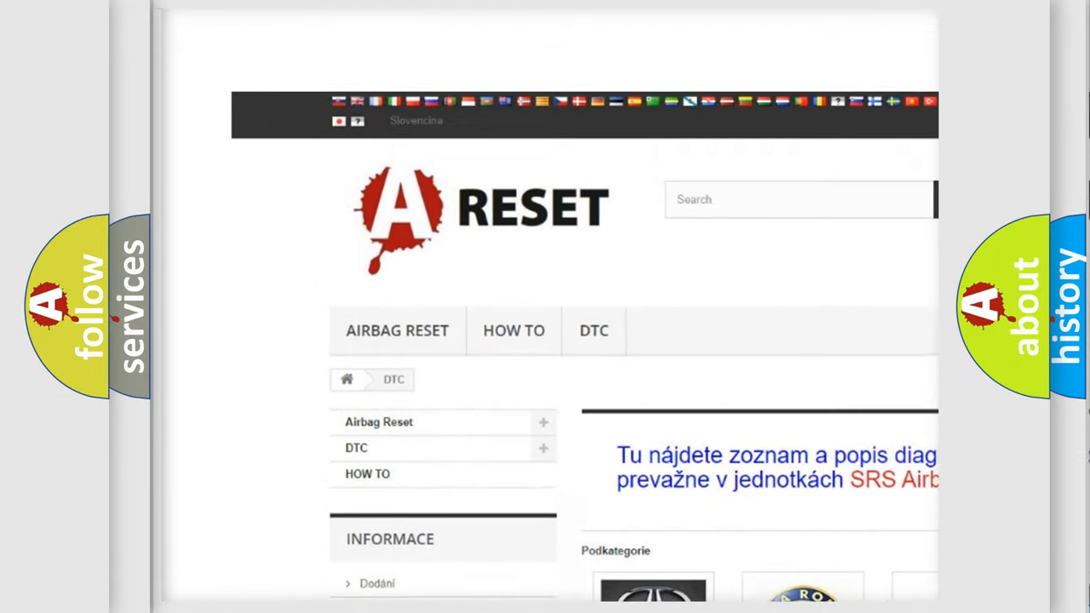
Open FIAT DTC from the brand grid and scroll through its B-series trouble codes
{"action": "scroll", "scroll_direction": "up", "scroll_amount": 3}
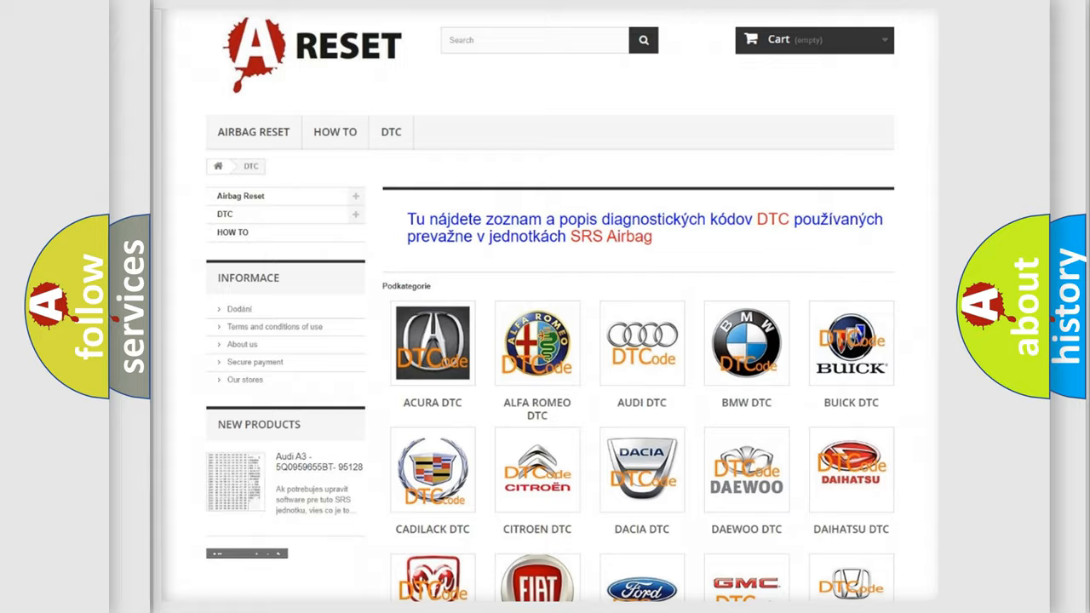
{"action": "scroll", "scroll_direction": "down", "scroll_amount": 3}
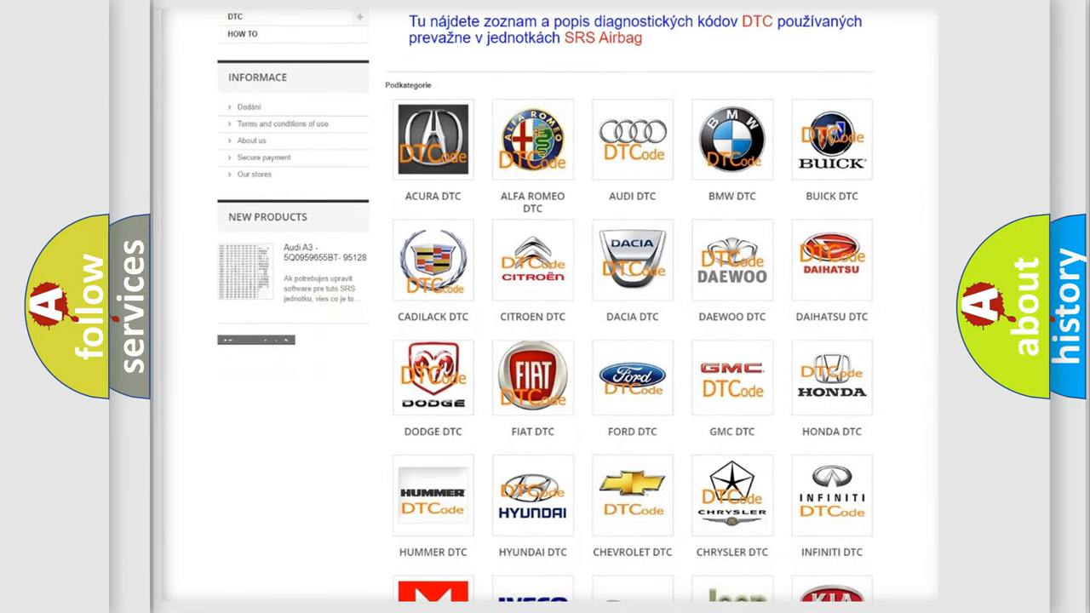
{"action": "mouse_move", "coordinate": [532, 373]}
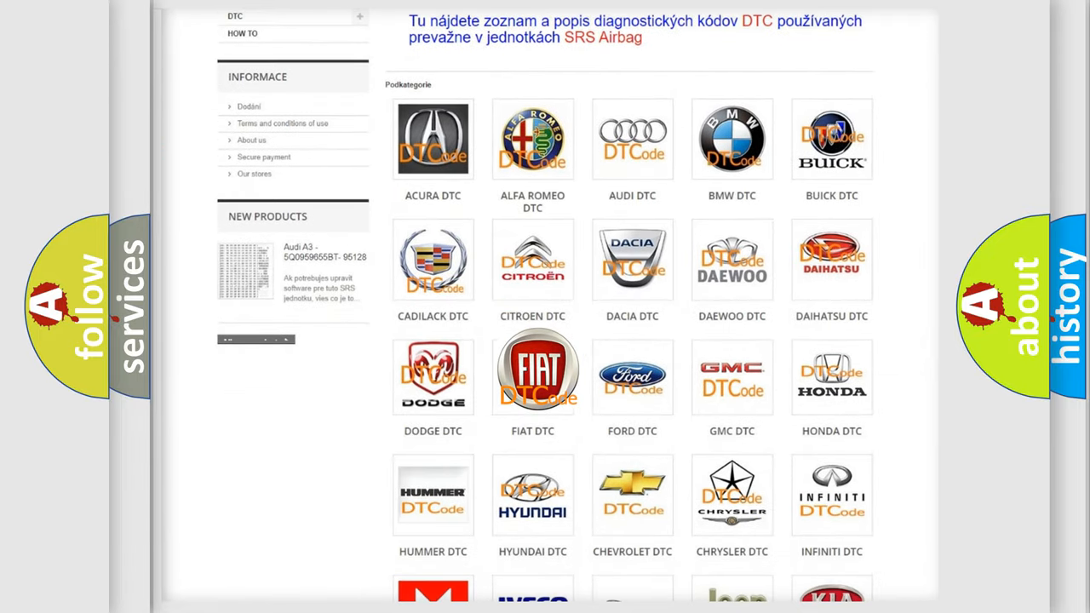
{"action": "left_click", "coordinate": [532, 375]}
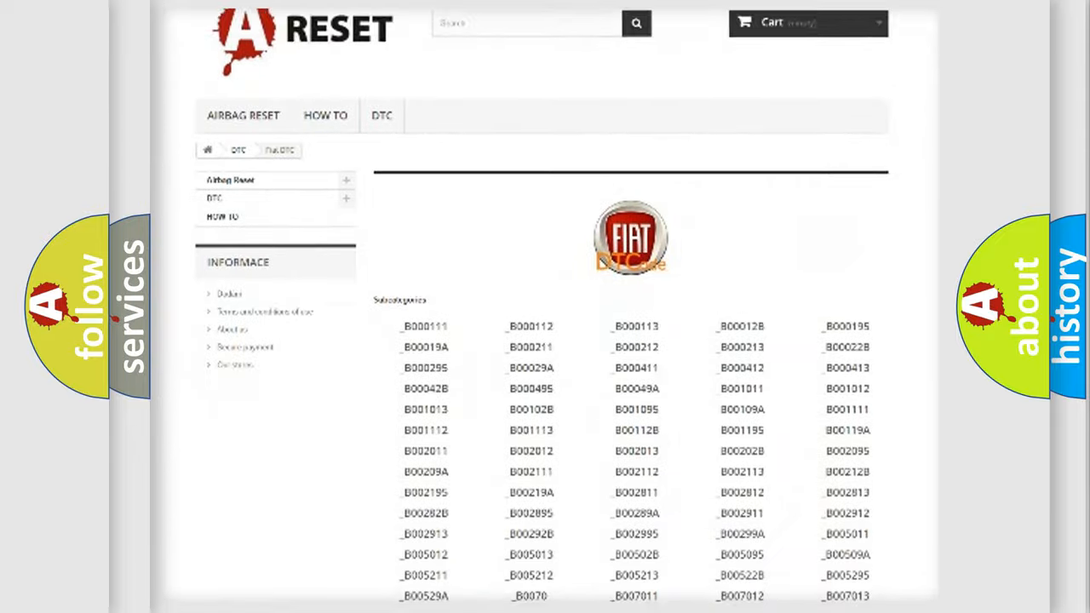
{"action": "scroll", "scroll_direction": "down", "scroll_amount": 3}
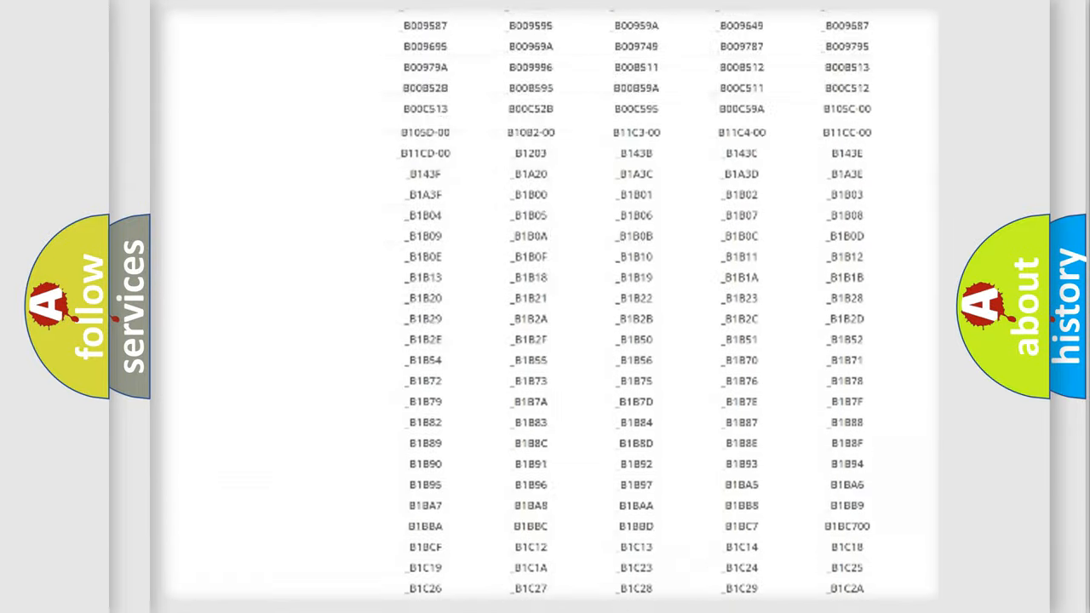
{"action": "scroll", "scroll_direction": "up", "scroll_amount": 3}
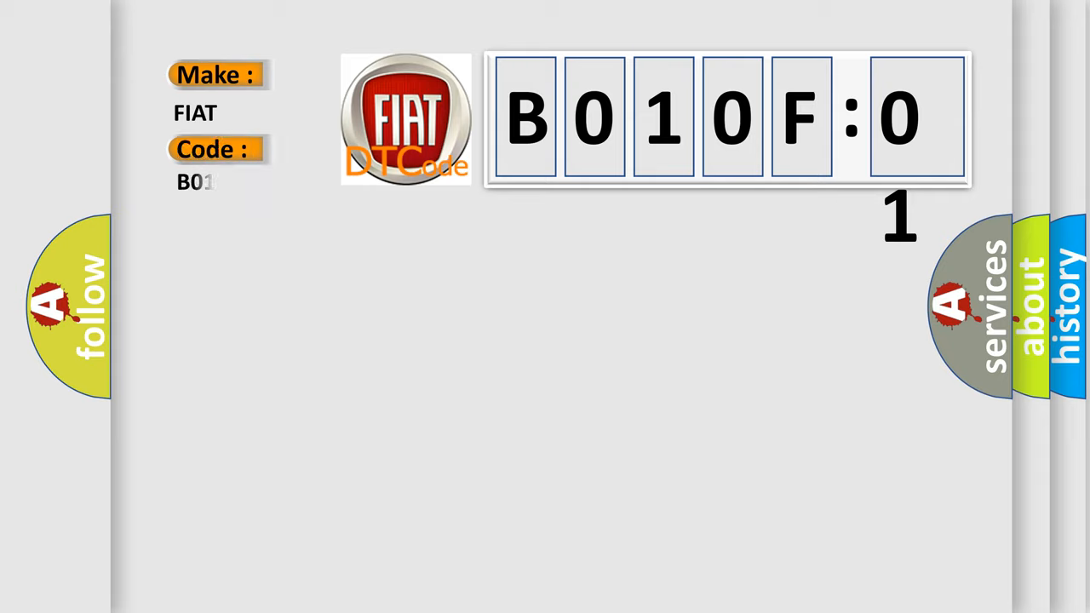
Finish the code field with '0F-01' so the card reads B010F-01
{"action": "type", "text": "0F-01"}
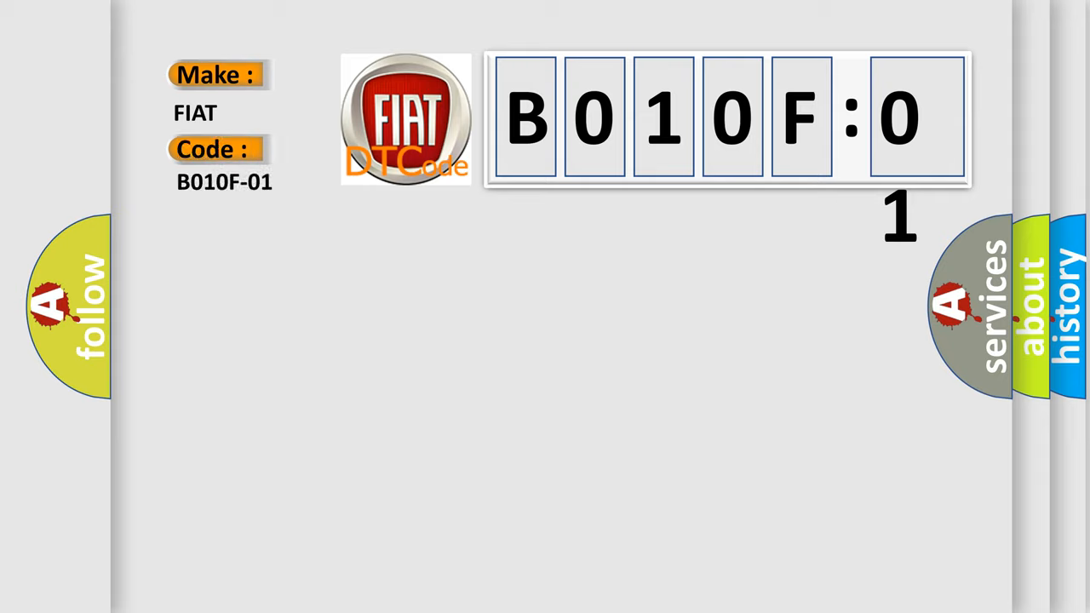